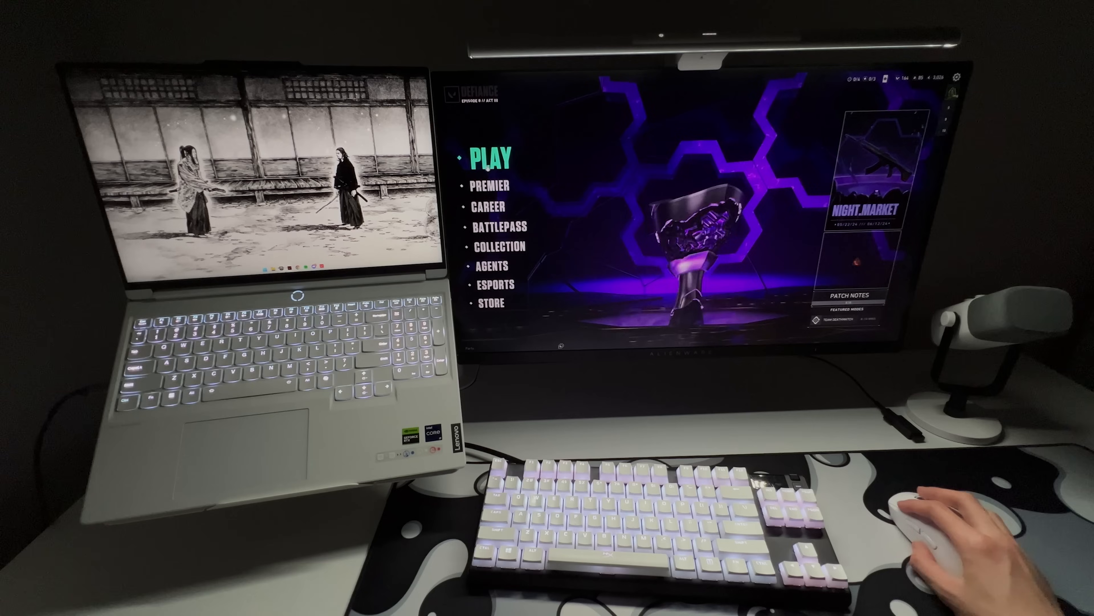
Start the Shooting Range from the Practice menu to load into the range
left_click(490, 156)
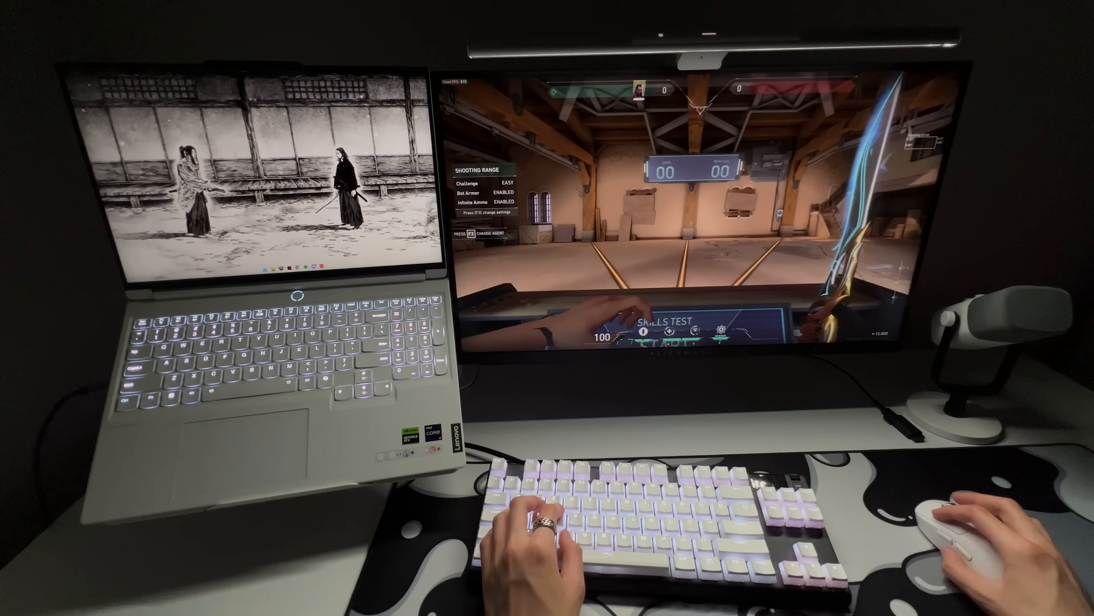